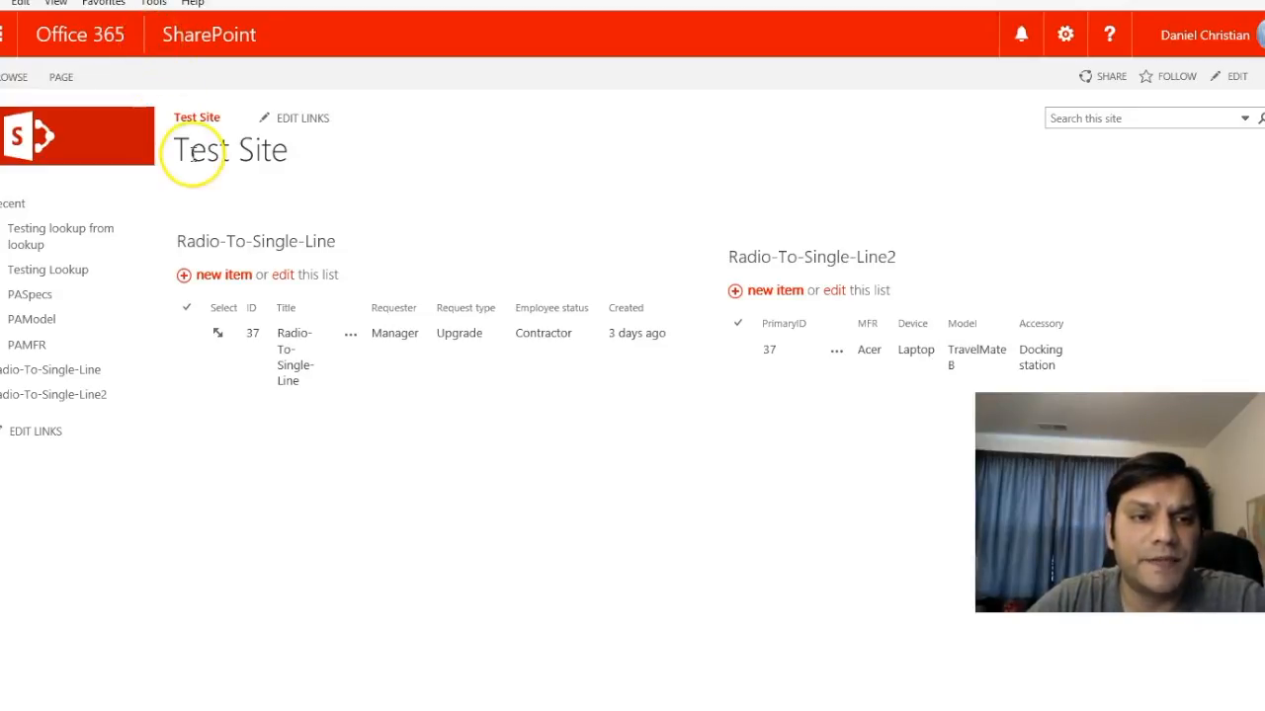
View the Radio-To-Single-Line list holding its existing request 37
click(297, 356)
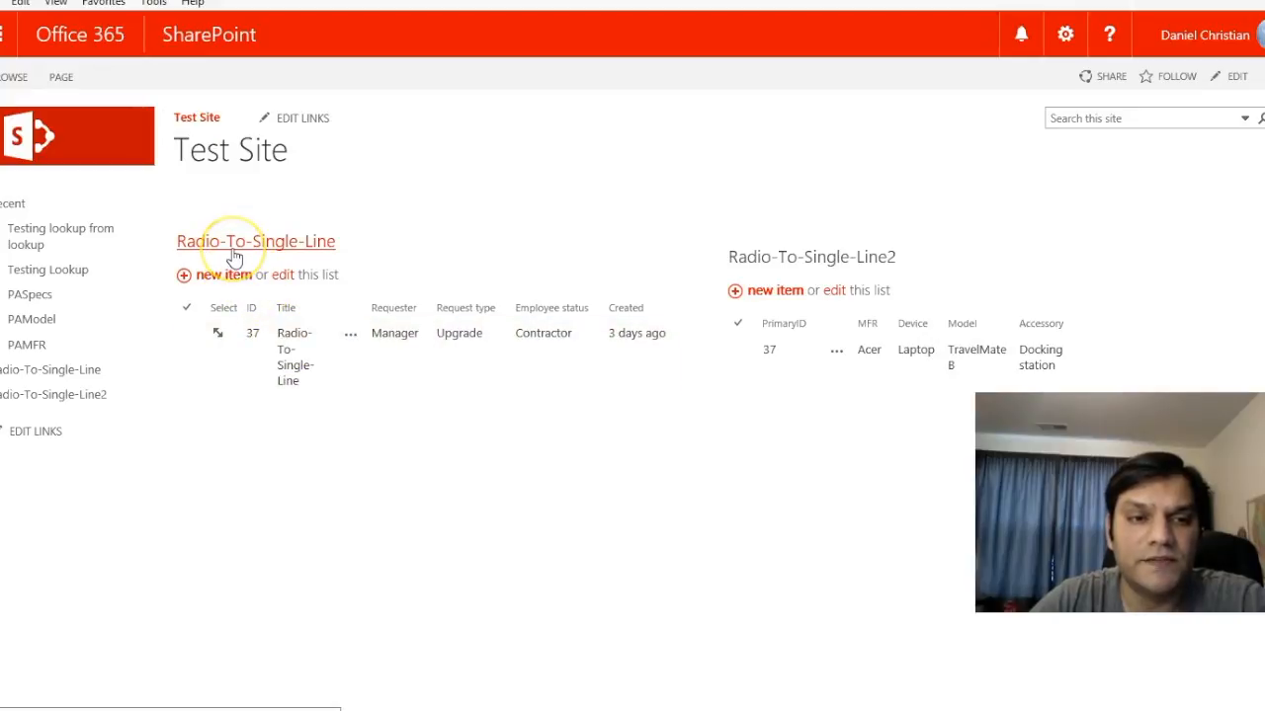
mouse_move(372, 260)
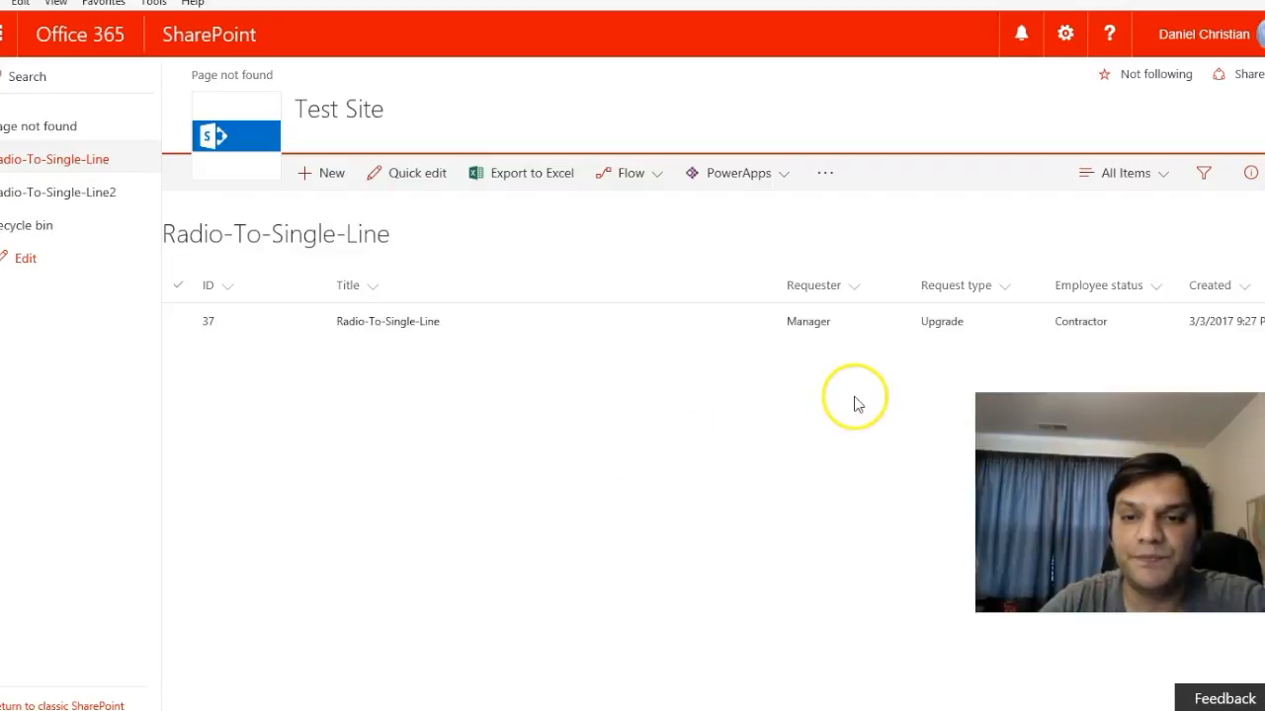
mouse_move(830, 352)
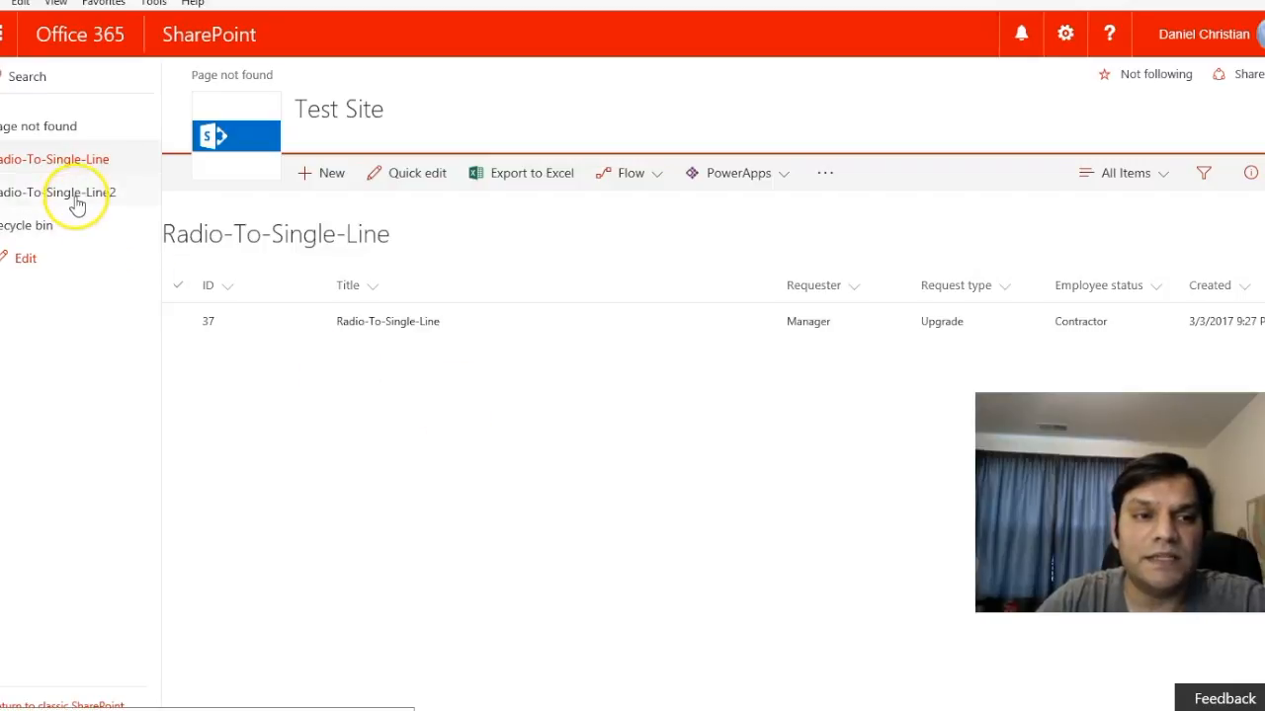
View the Radio-To-Single-Line2 list showing request 37 before moving to the phone
click(57, 192)
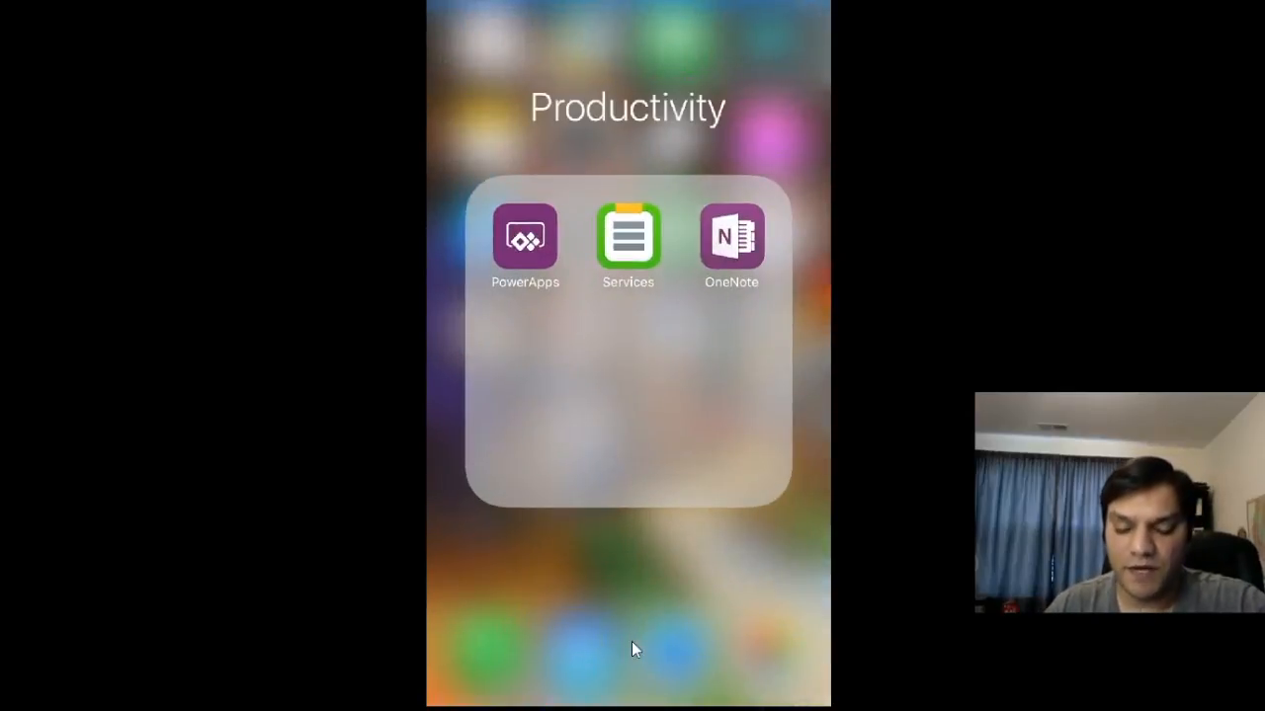
Launch the Radio-To-Single-Line app from PowerApps My Apps on the iPhone
click(526, 237)
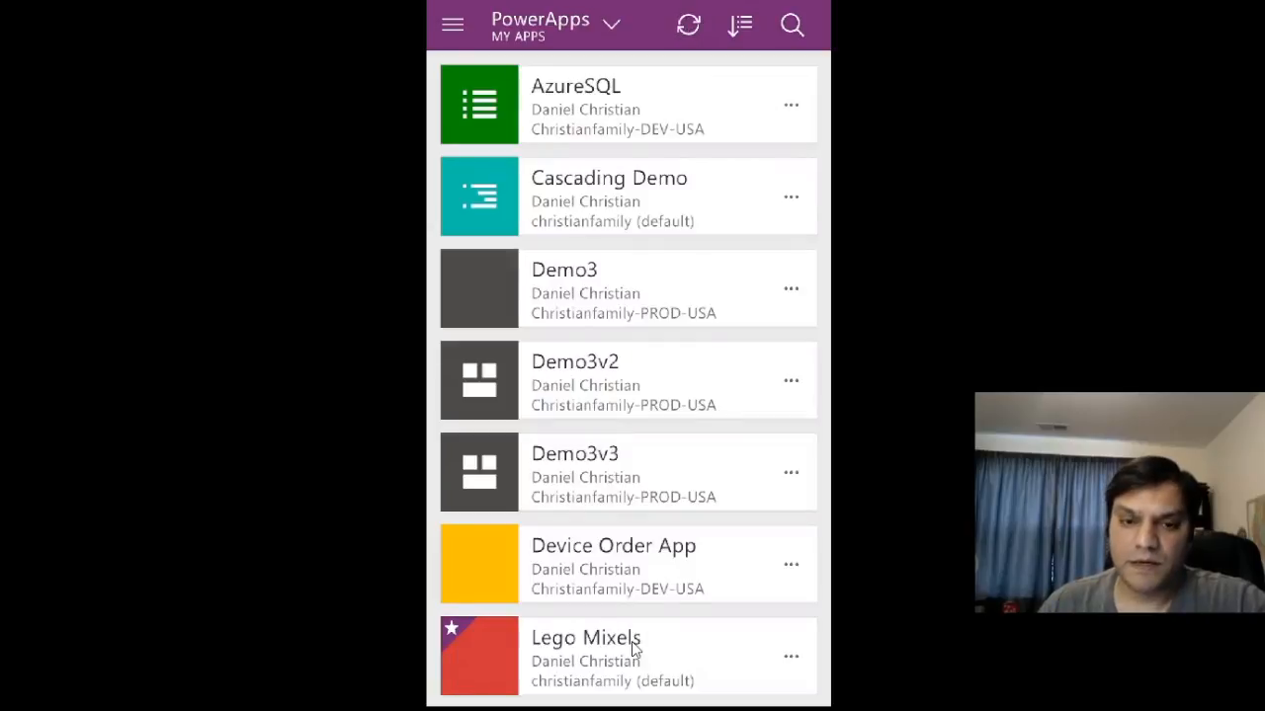
scroll(down, 3)
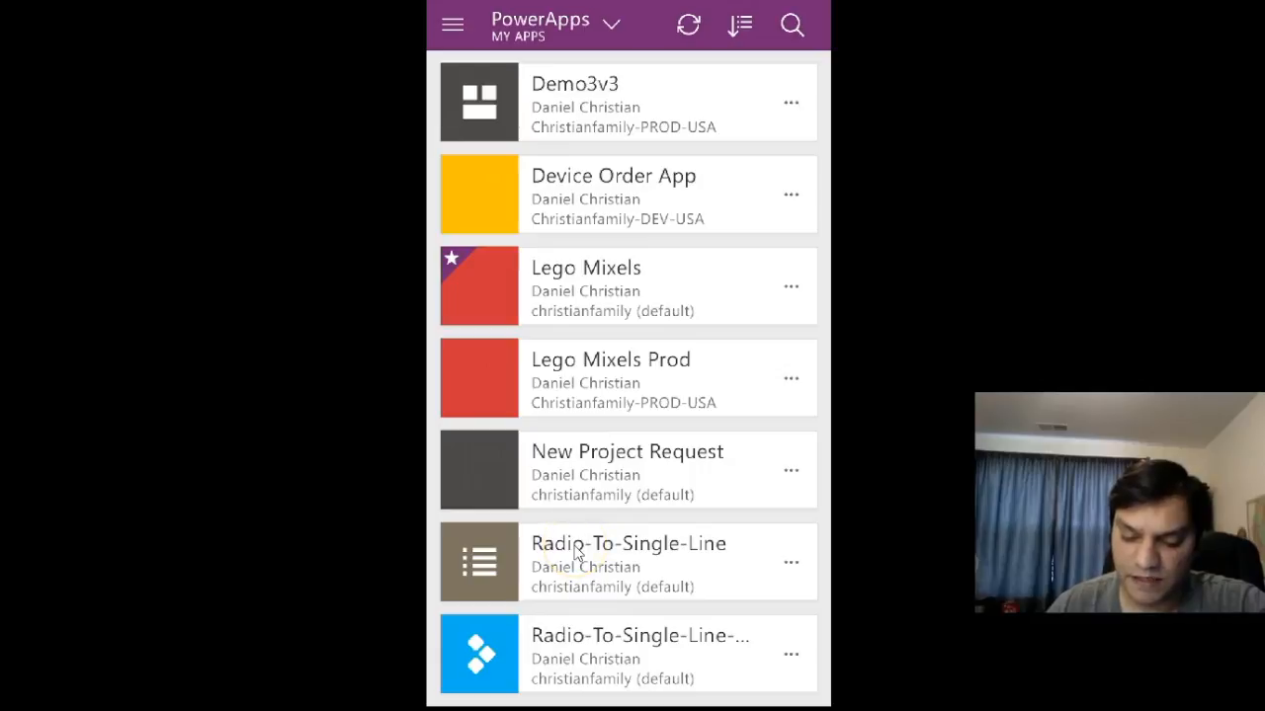
click(628, 561)
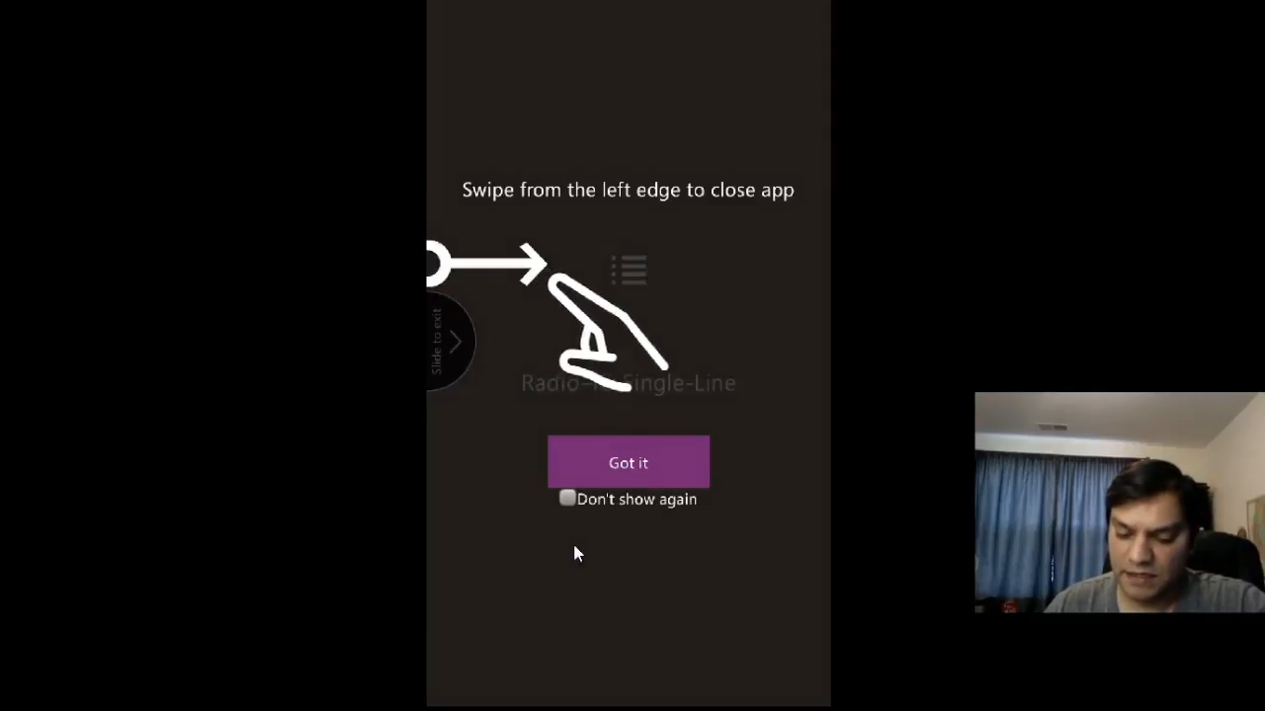
Dismiss the tip and choose Manager, Upgrade and Full-time on the request form
click(628, 463)
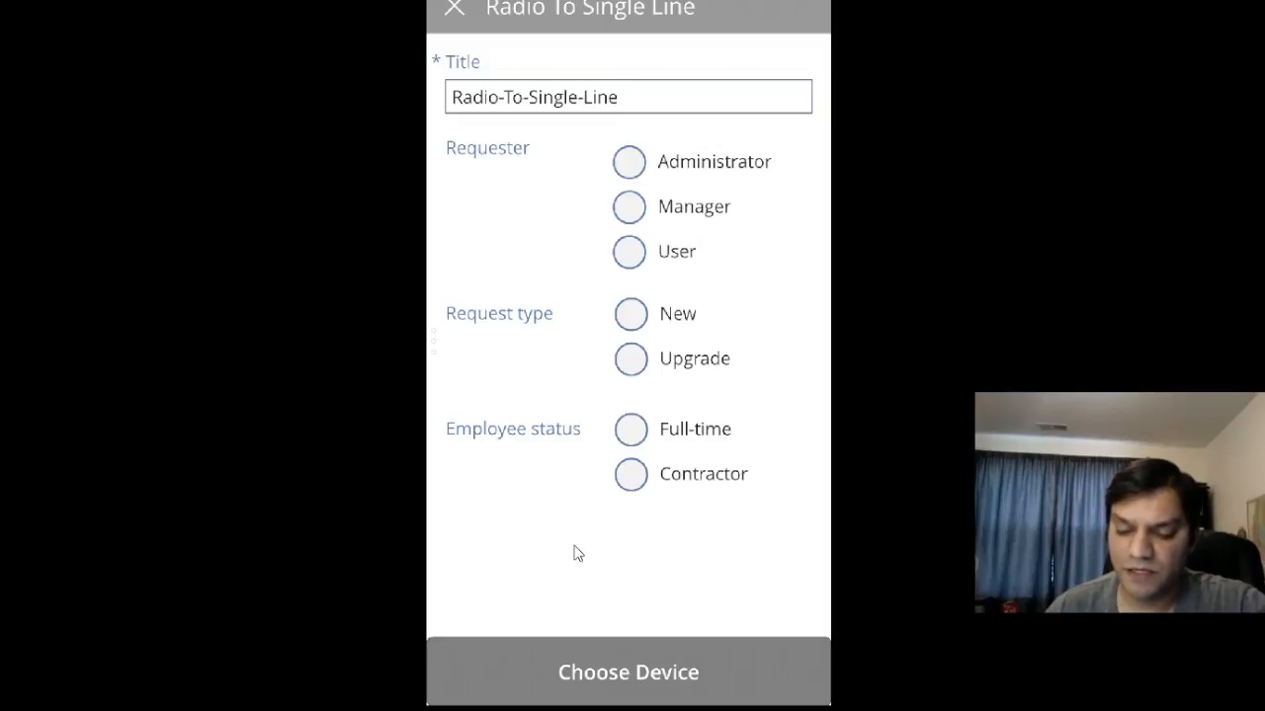
click(628, 208)
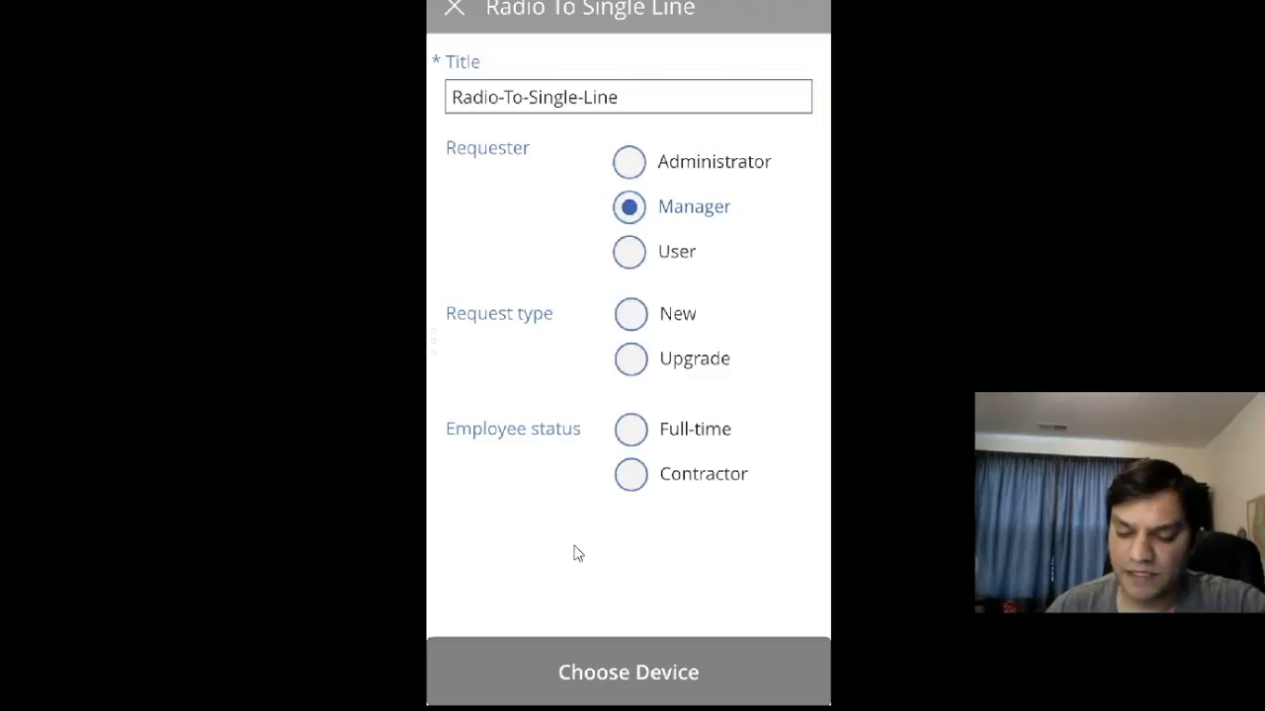
click(628, 360)
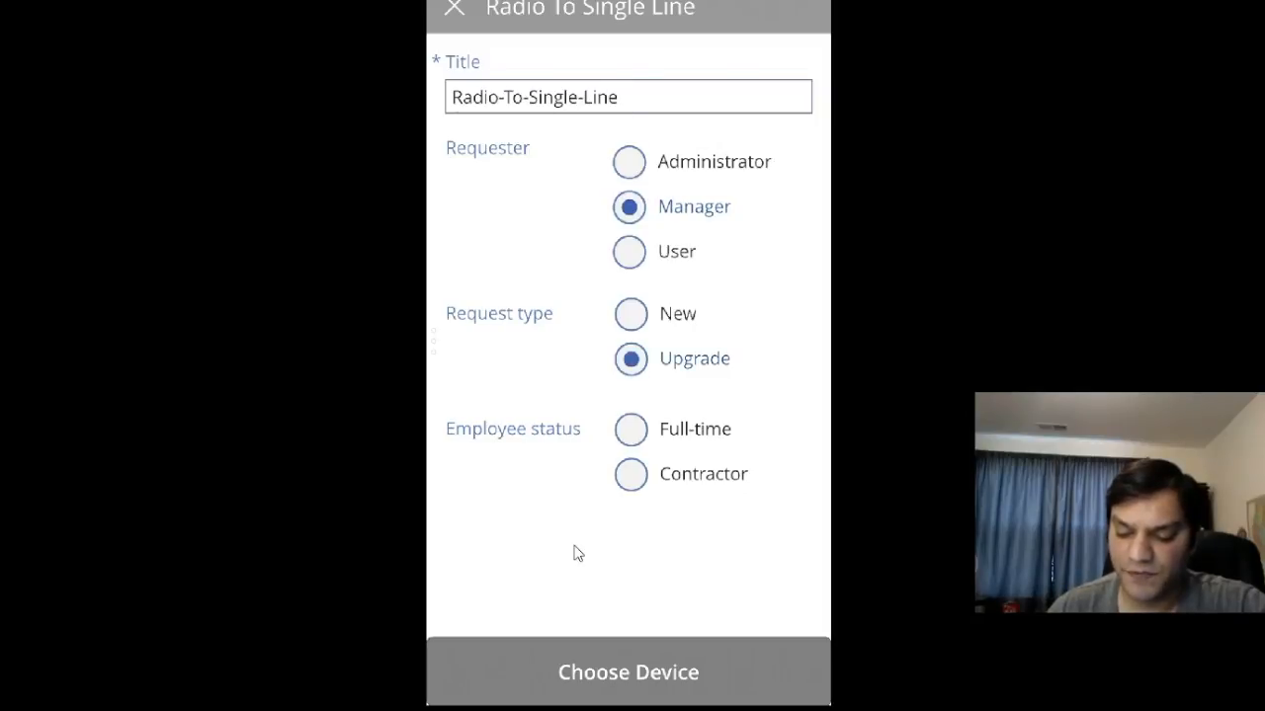
click(630, 429)
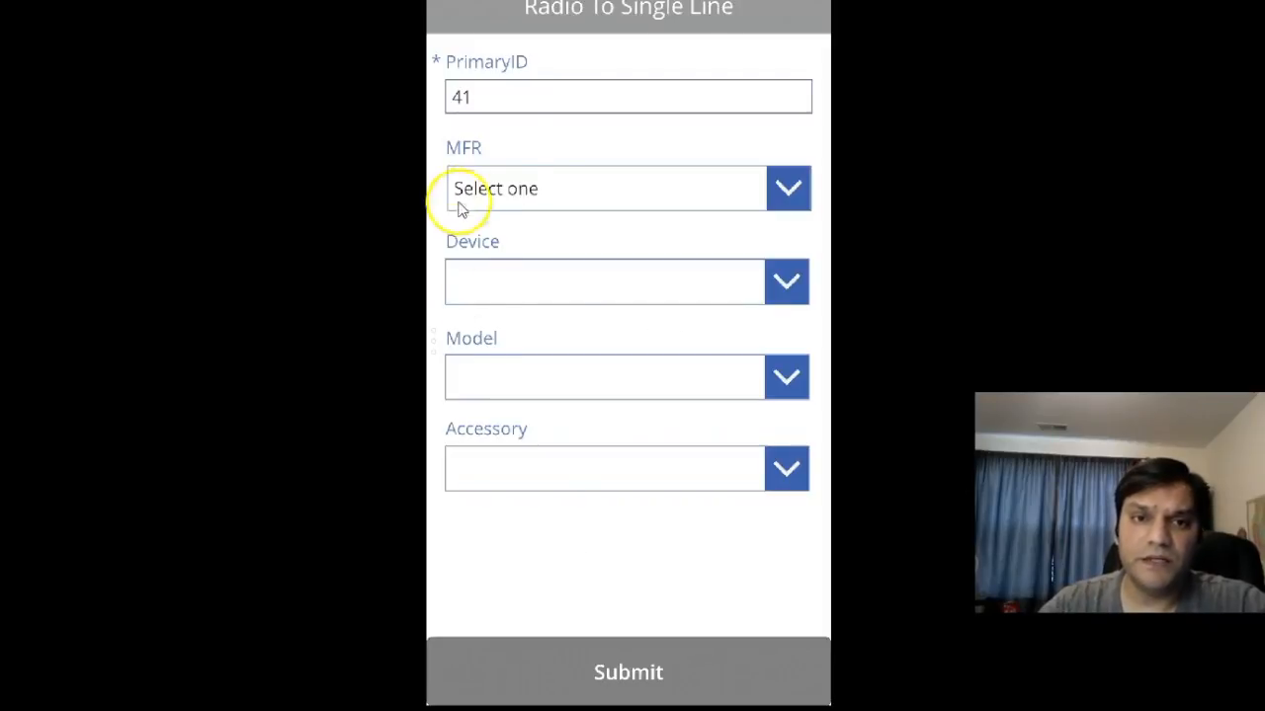
mouse_move(490, 103)
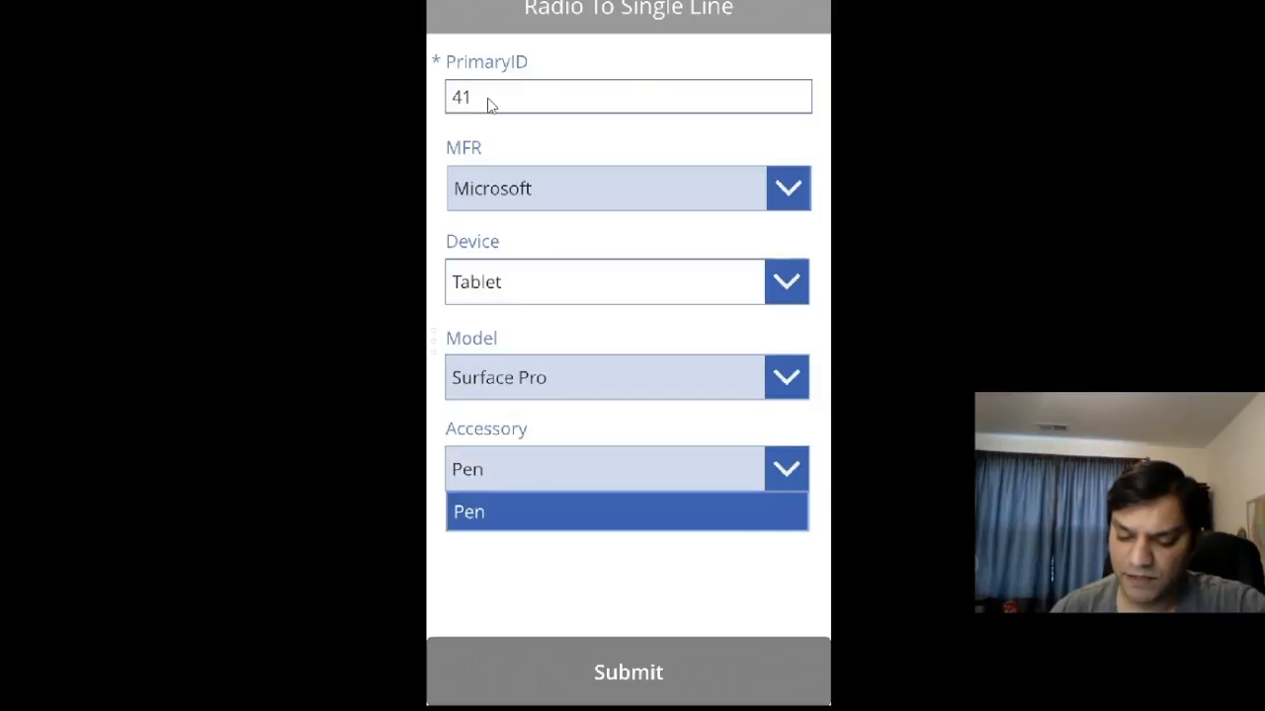
Choose Pen as the accessory for the Microsoft Tablet Surface Pro request 41
click(628, 510)
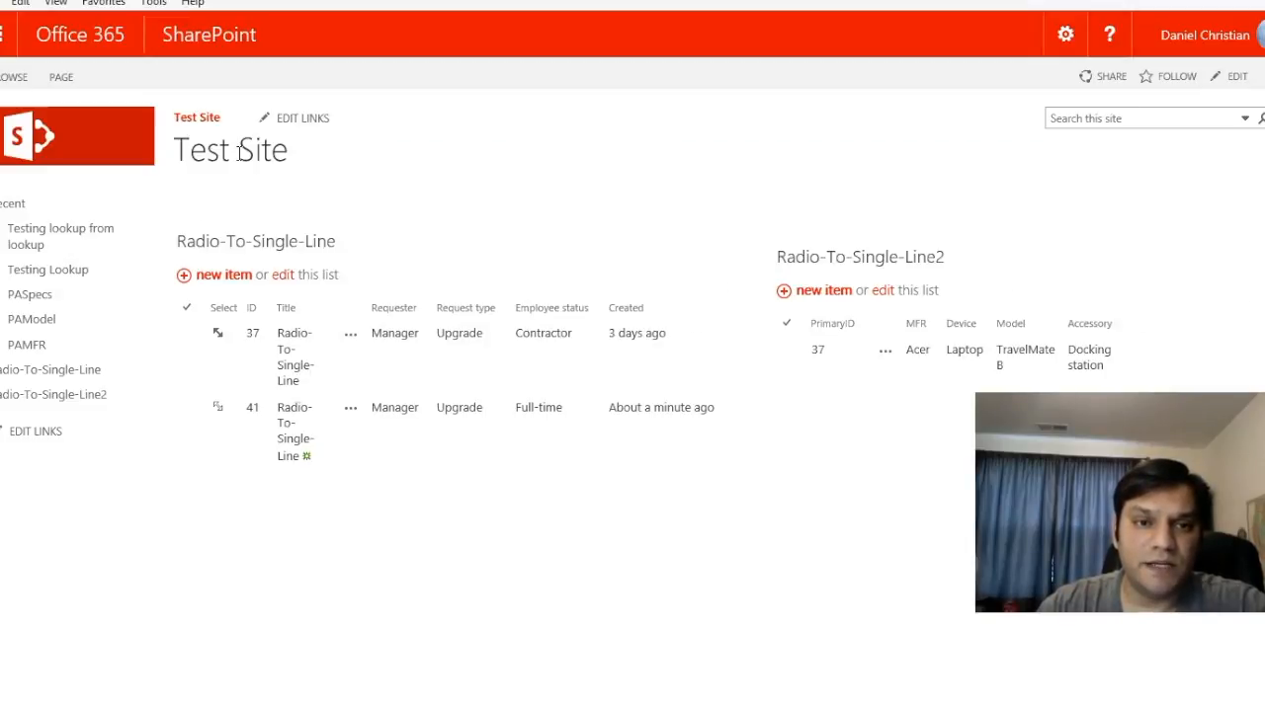
Refresh the Test Site and select new request 41 in Radio-To-Single-Line2
click(217, 407)
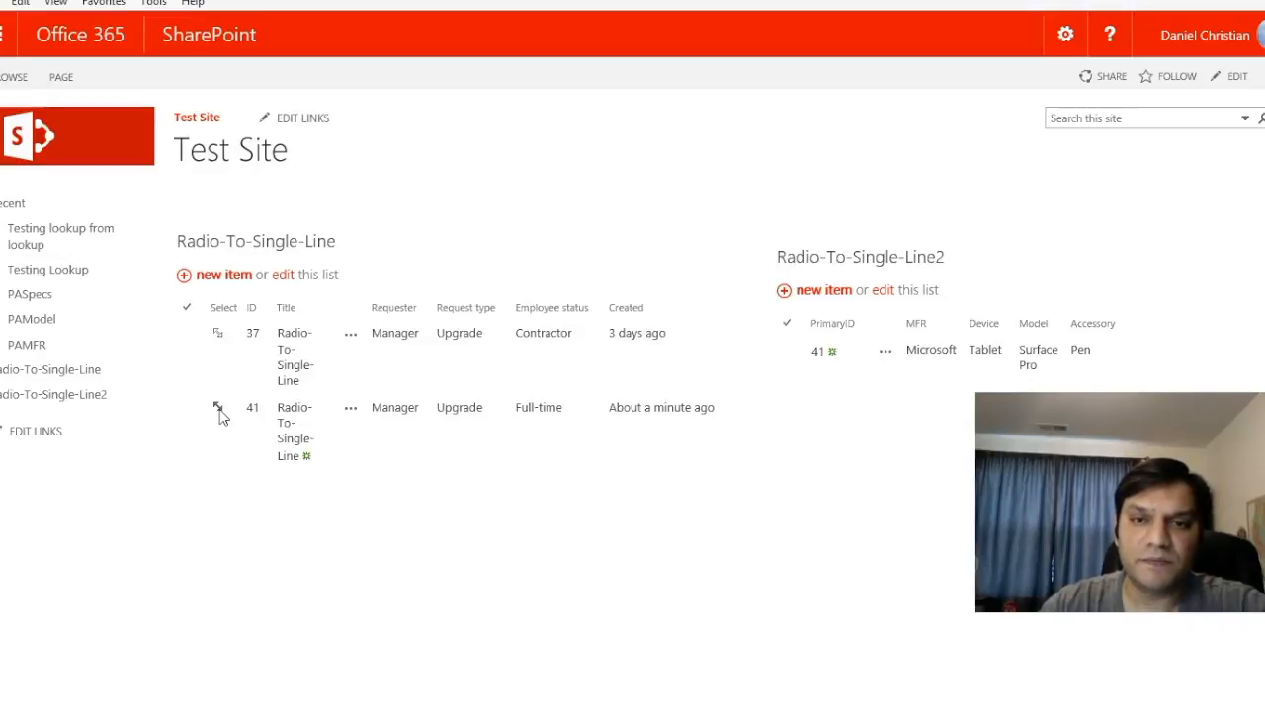
click(786, 352)
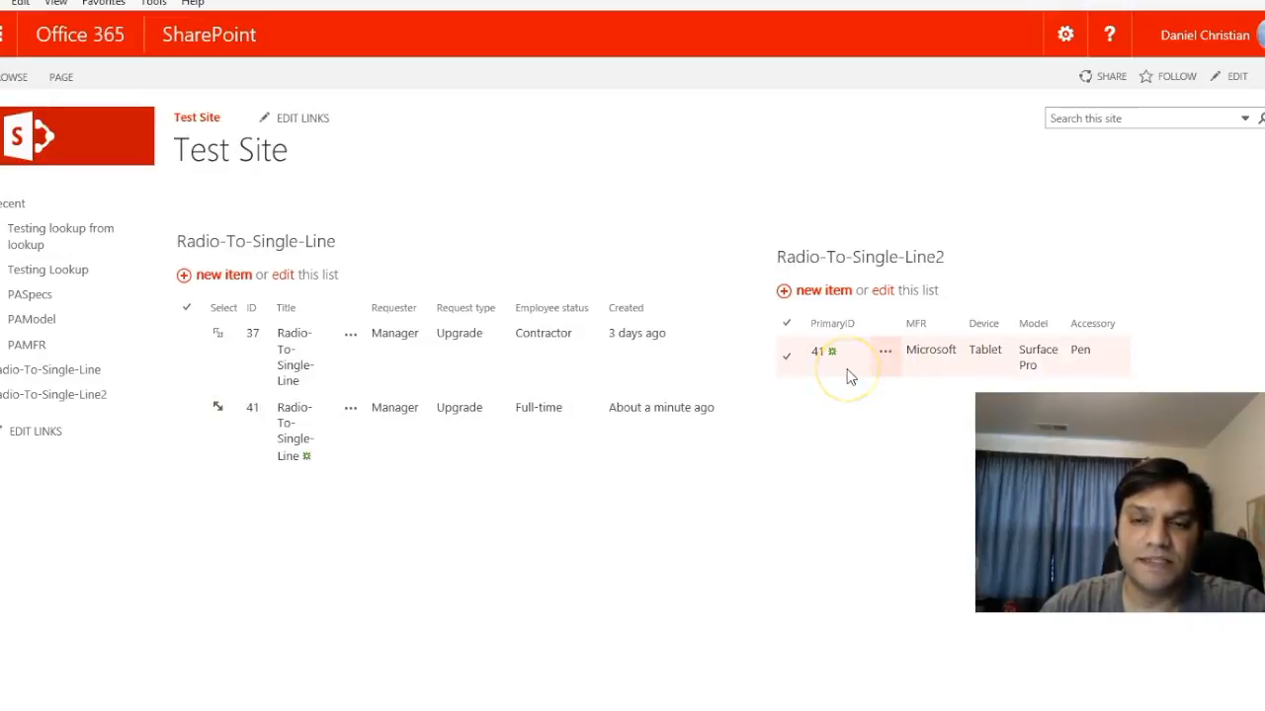